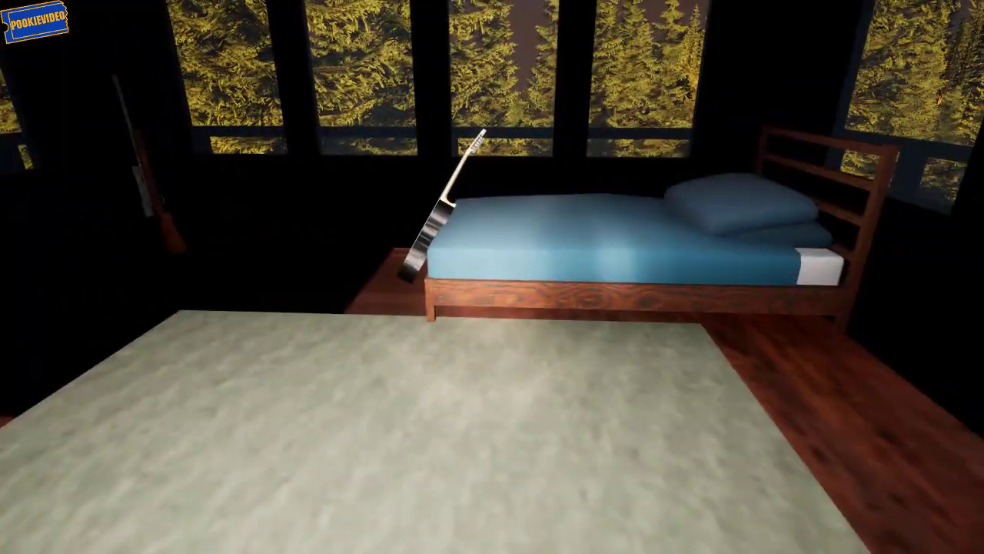
mouse_move(492, 277)
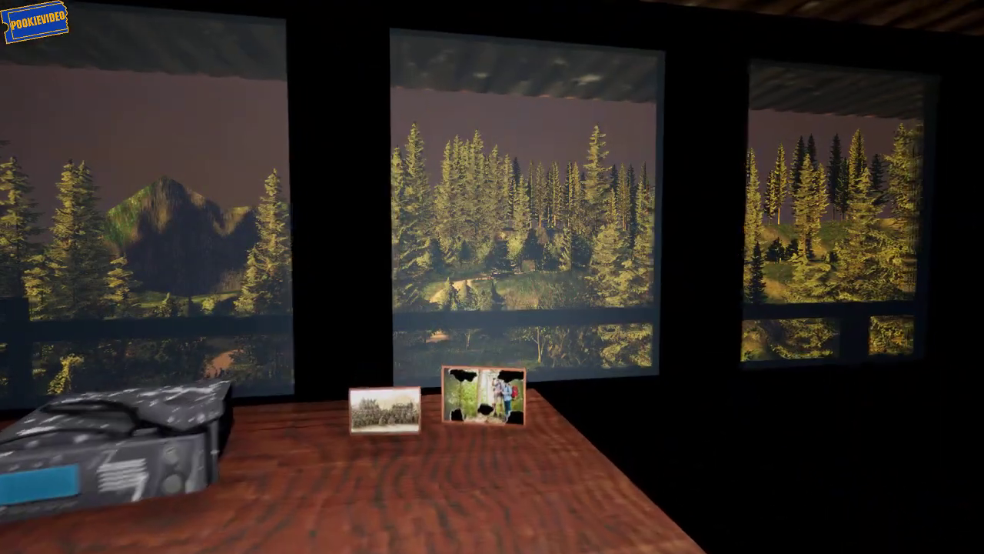
mouse_move(492, 277)
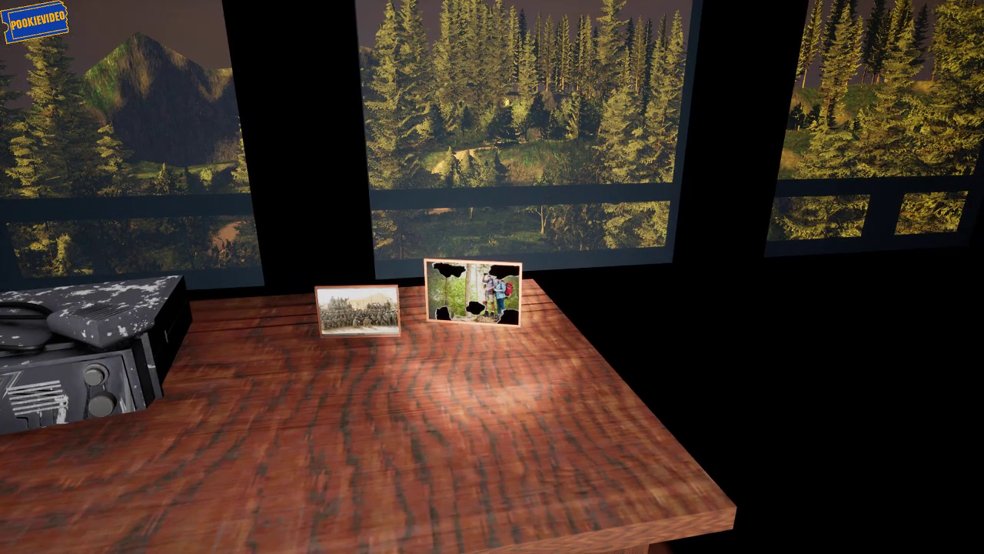
mouse_move(492, 277)
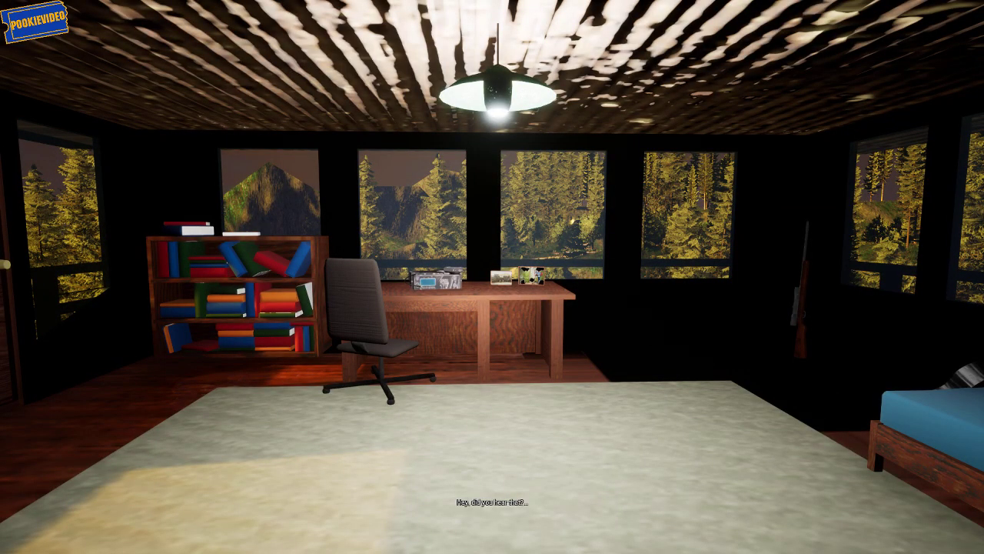
mouse_move(492, 276)
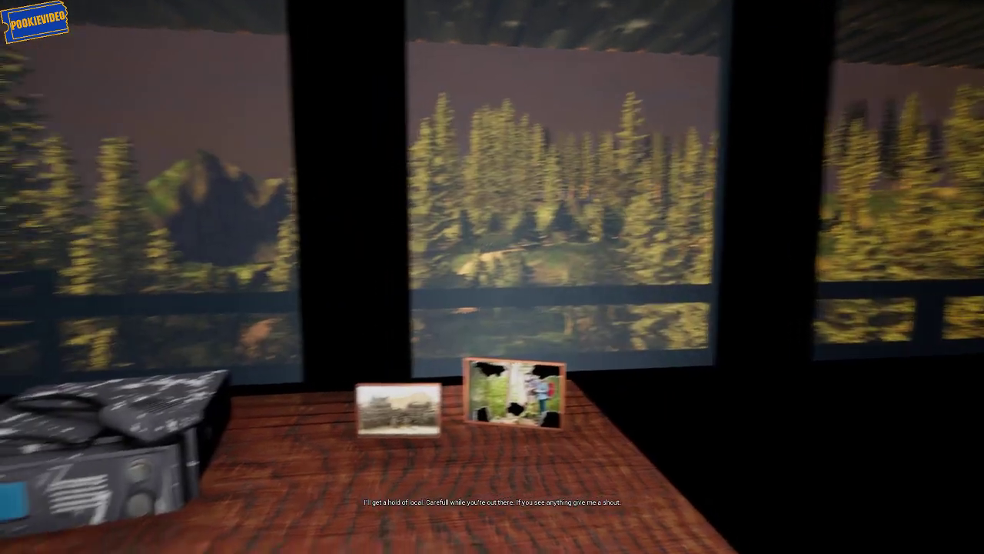
mouse_move(492, 277)
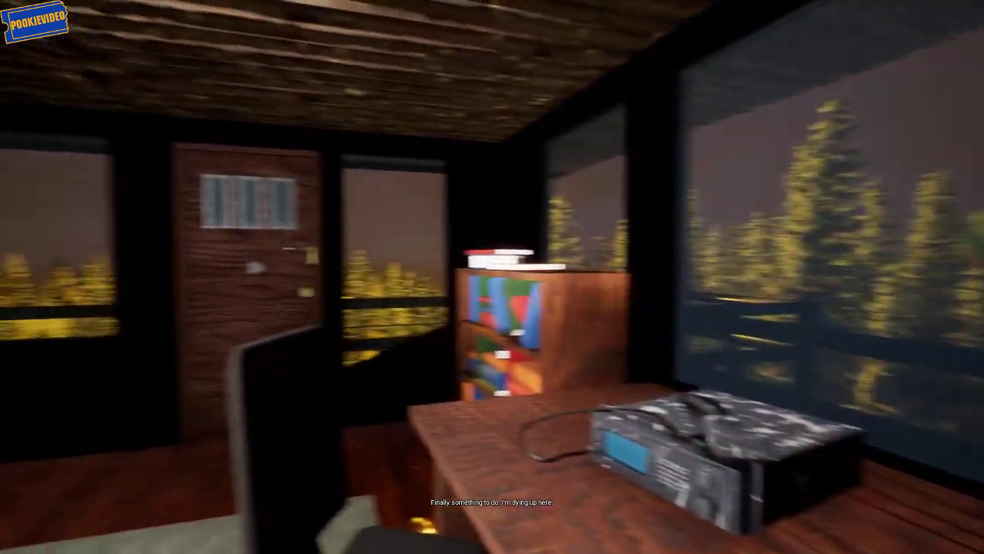
mouse_move(492, 277)
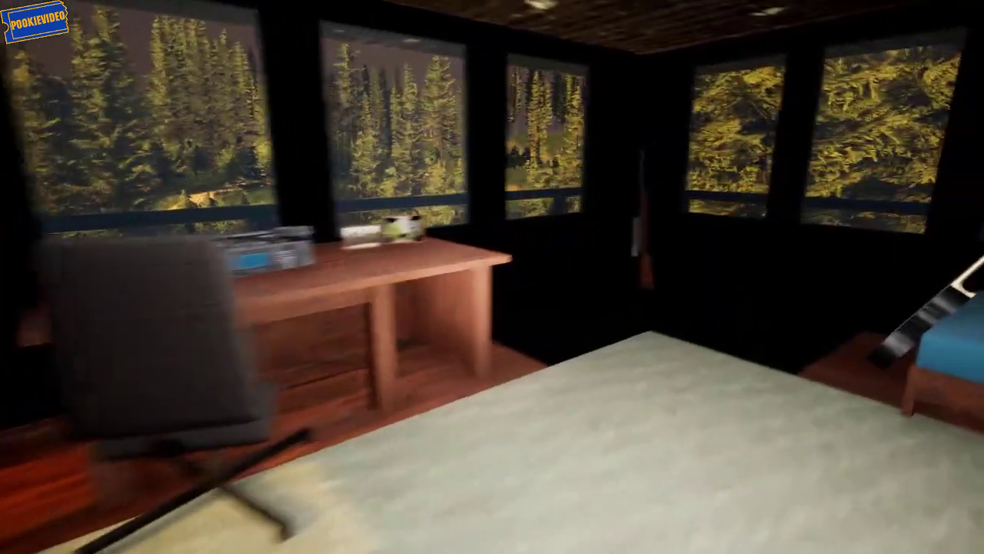
mouse_move(493, 277)
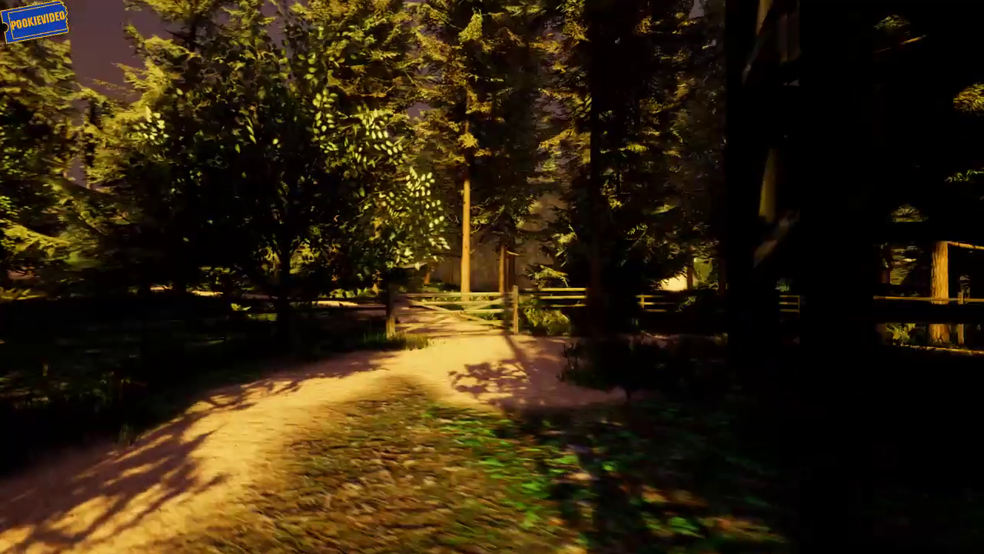
mouse_move(492, 277)
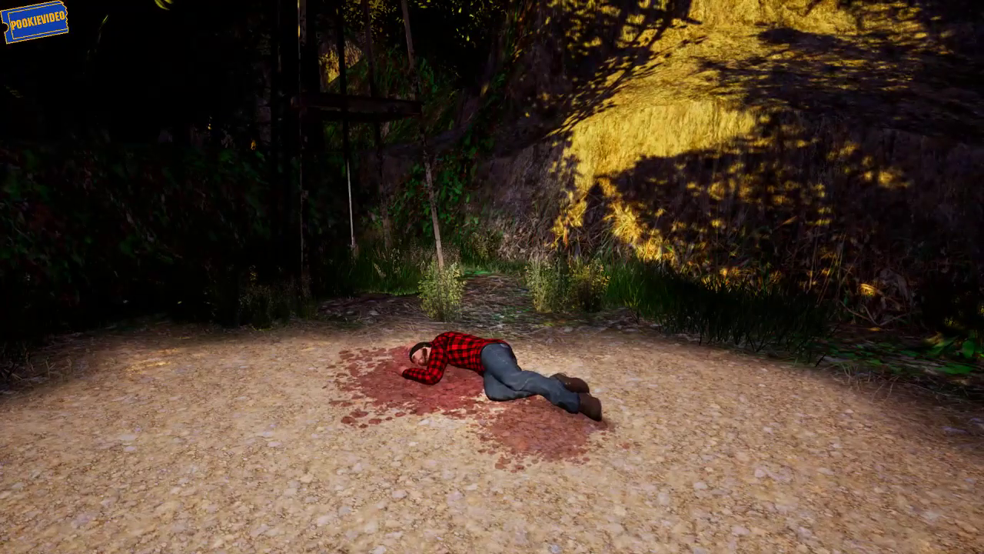
mouse_move(492, 276)
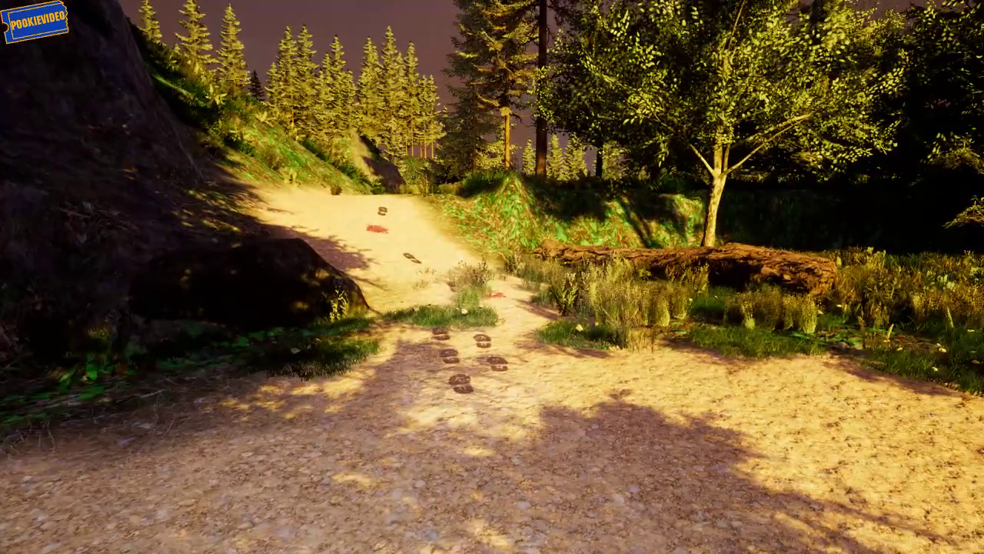
mouse_move(492, 277)
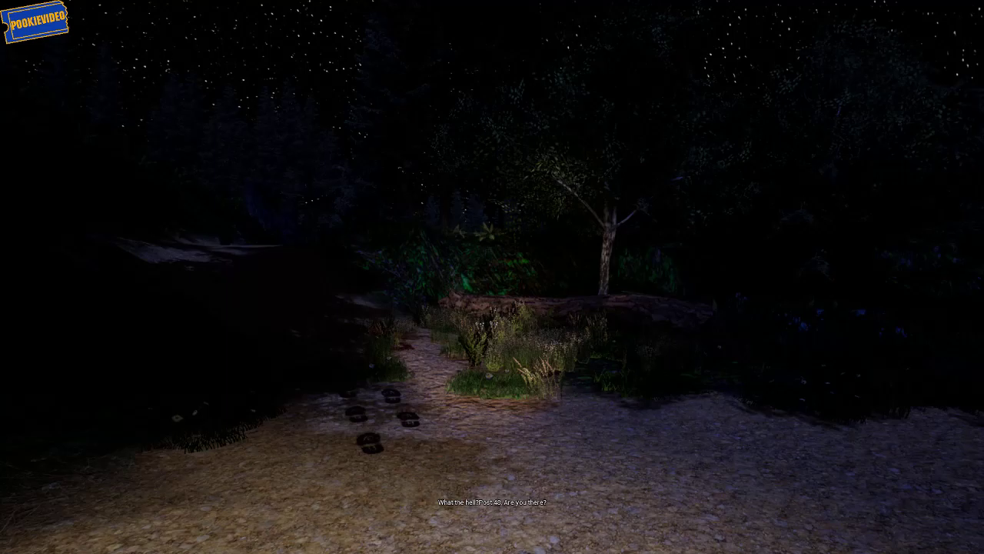
mouse_move(492, 277)
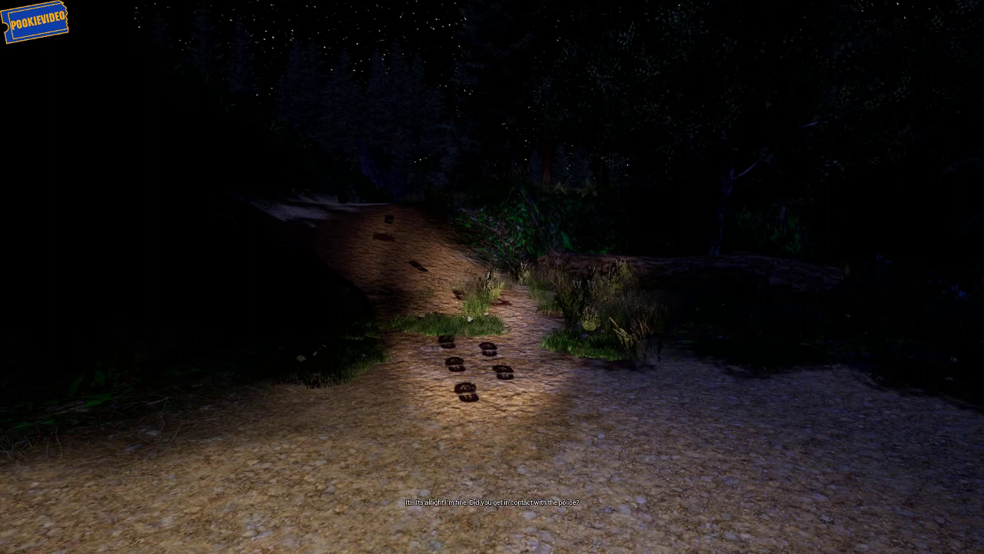
mouse_move(492, 277)
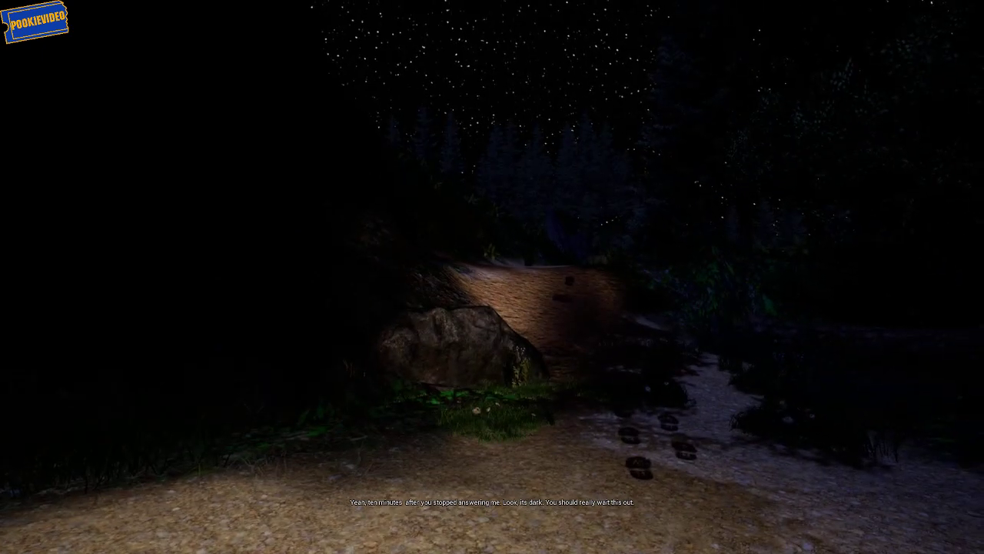
mouse_move(492, 277)
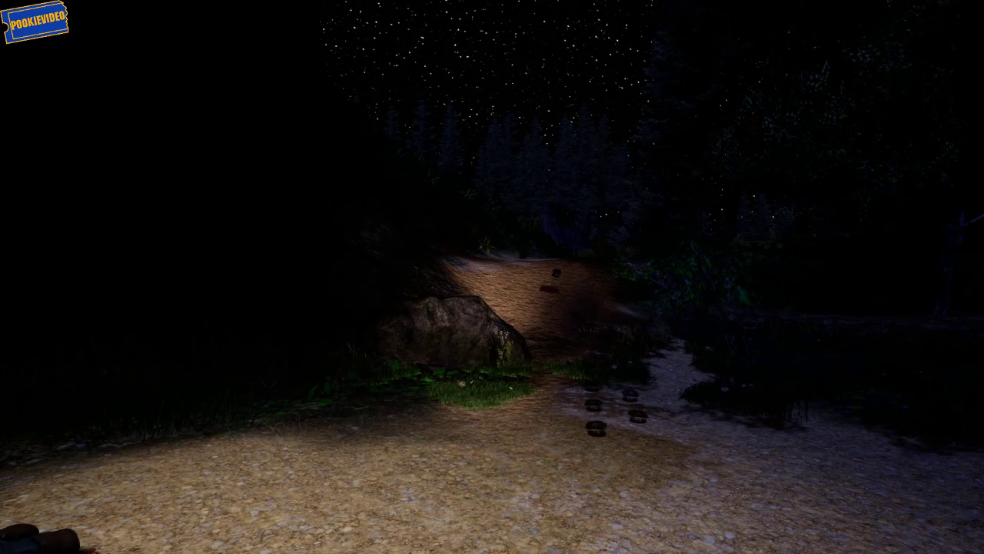
mouse_move(492, 276)
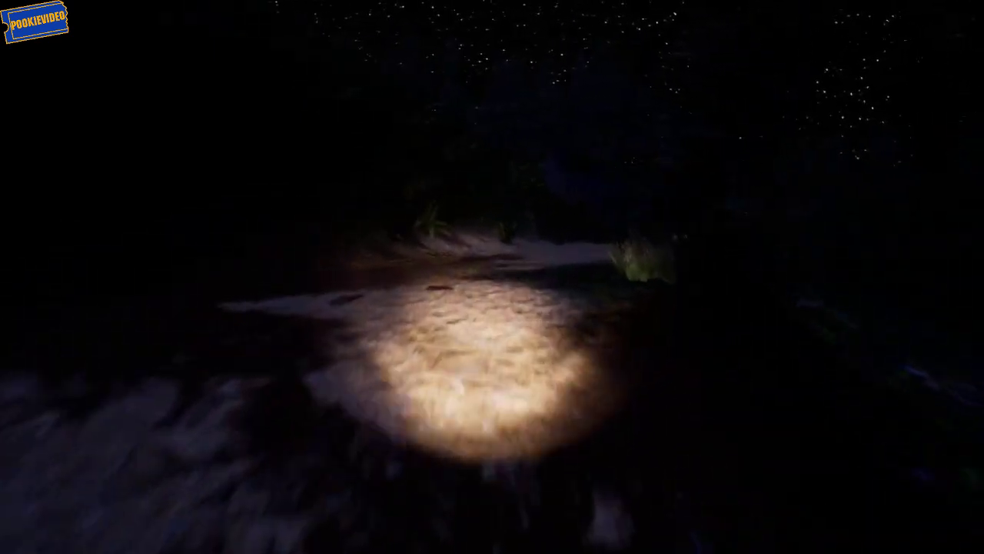
mouse_move(492, 276)
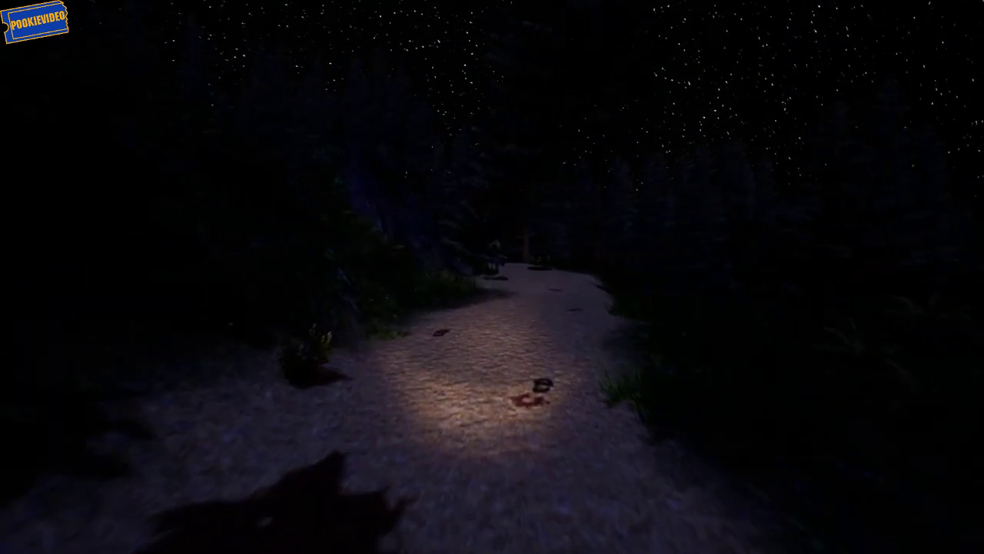
mouse_move(492, 277)
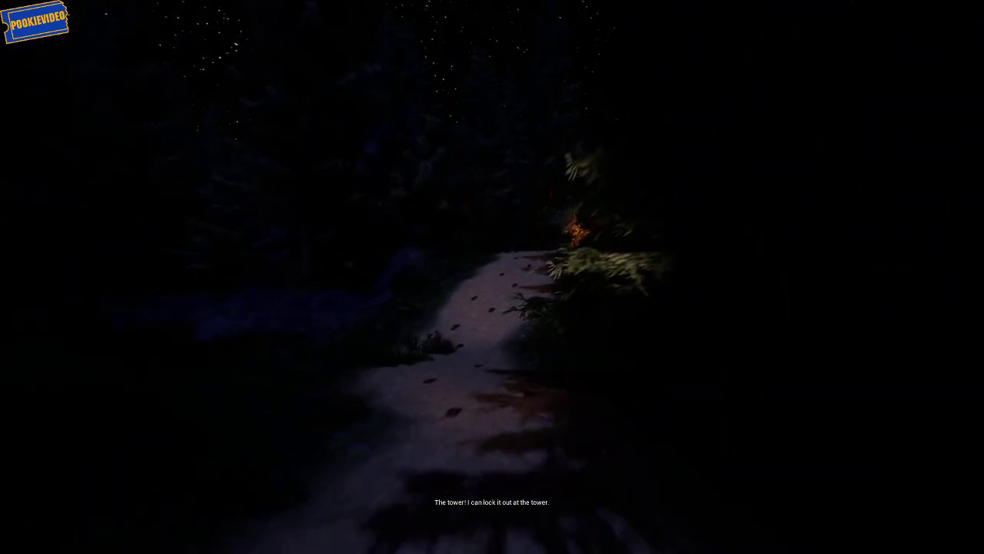
mouse_move(492, 277)
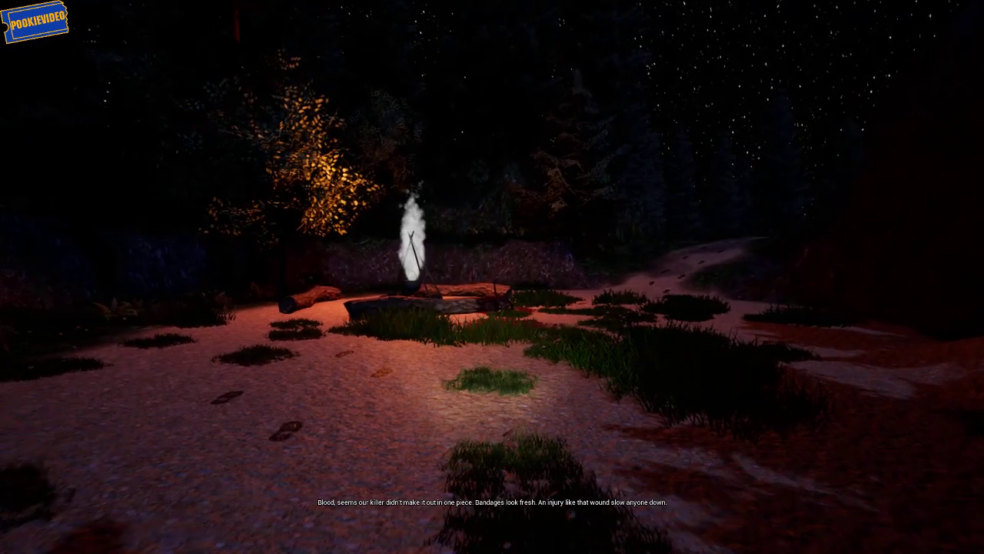
mouse_move(492, 277)
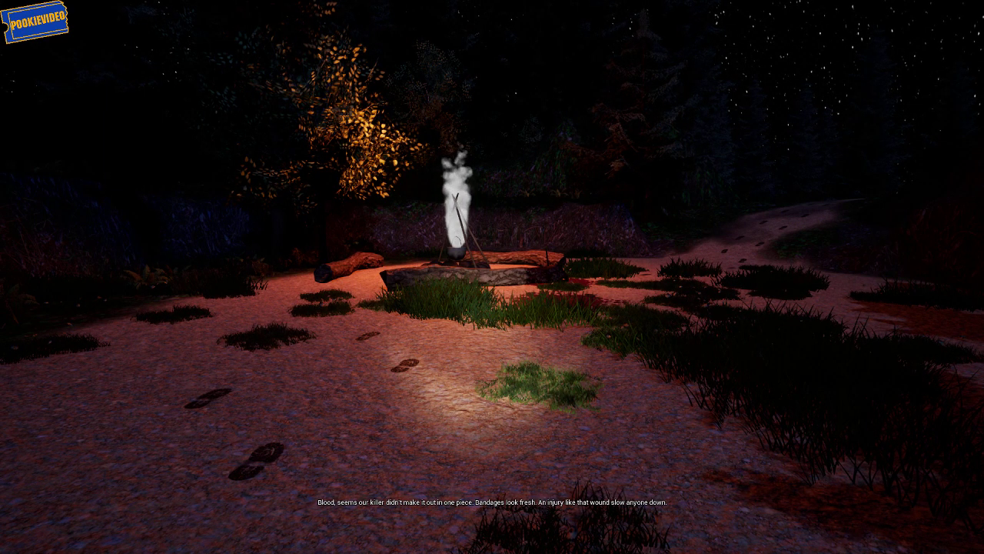
mouse_move(492, 276)
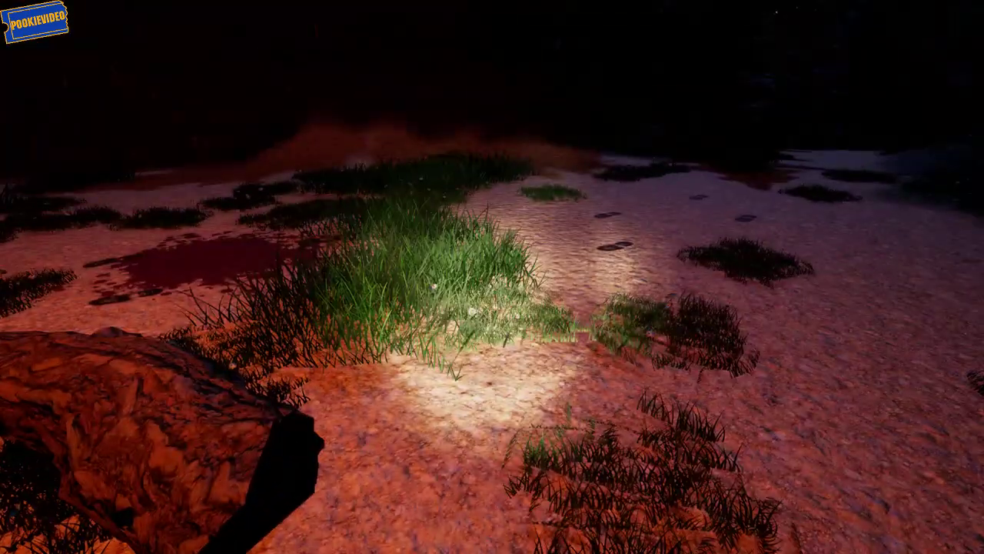
mouse_move(492, 277)
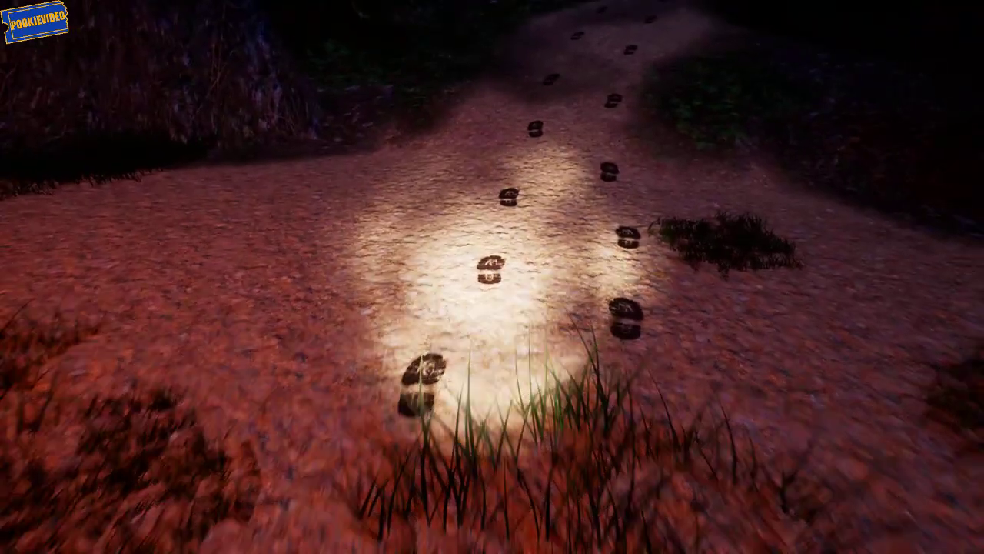
mouse_move(492, 277)
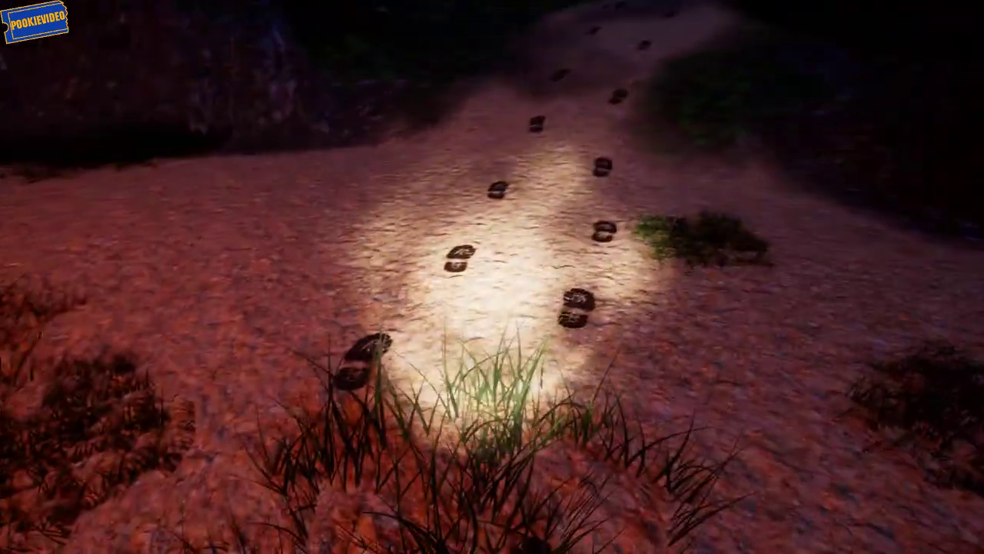
mouse_move(492, 276)
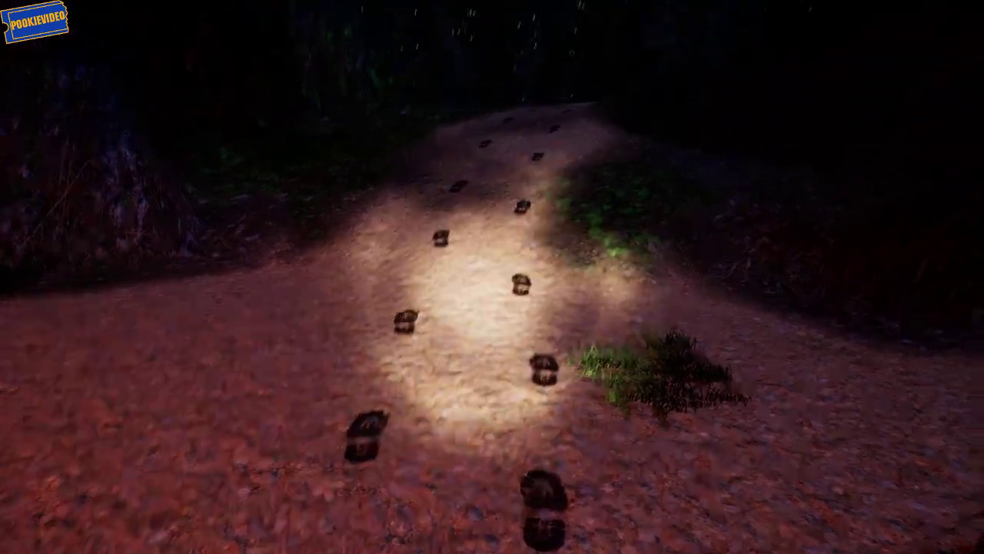
mouse_move(492, 277)
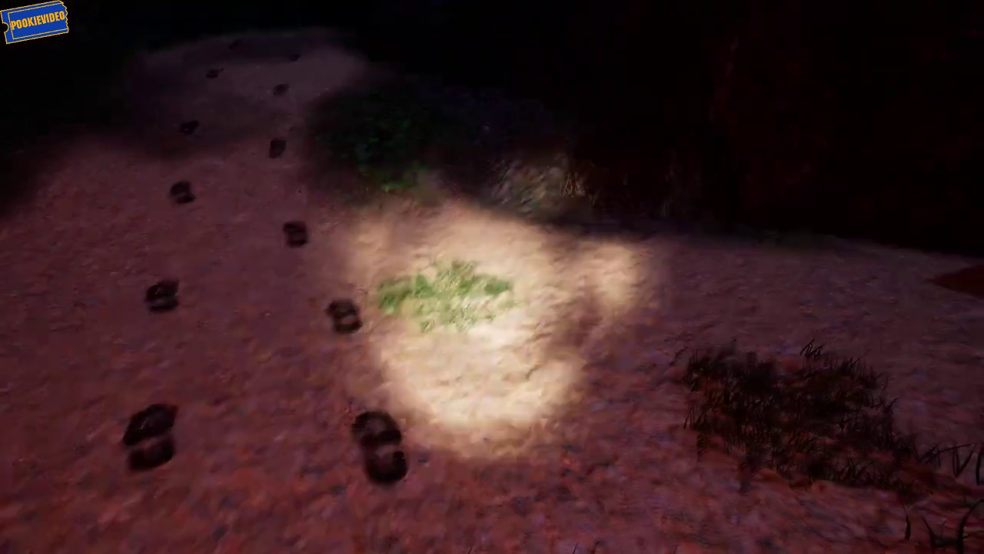
mouse_move(492, 277)
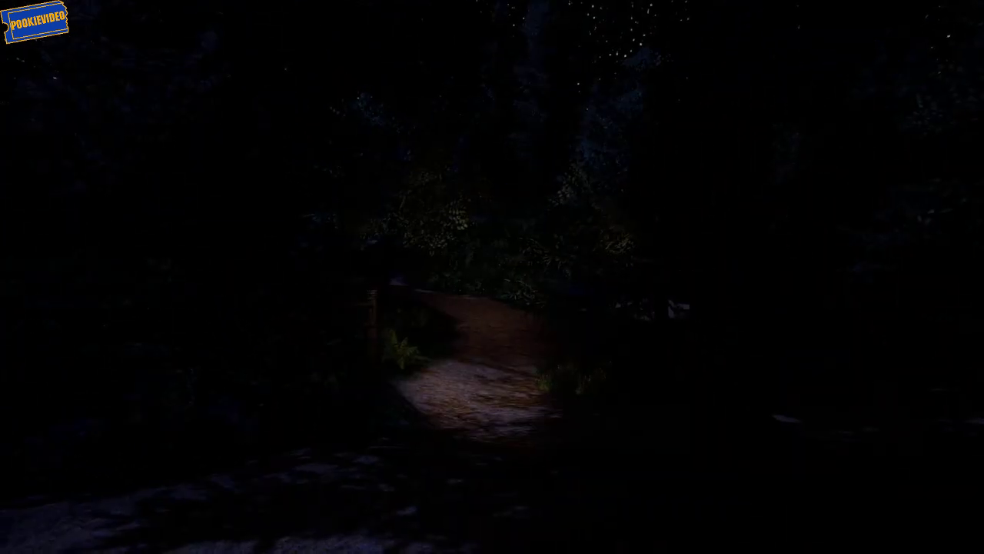
mouse_move(492, 277)
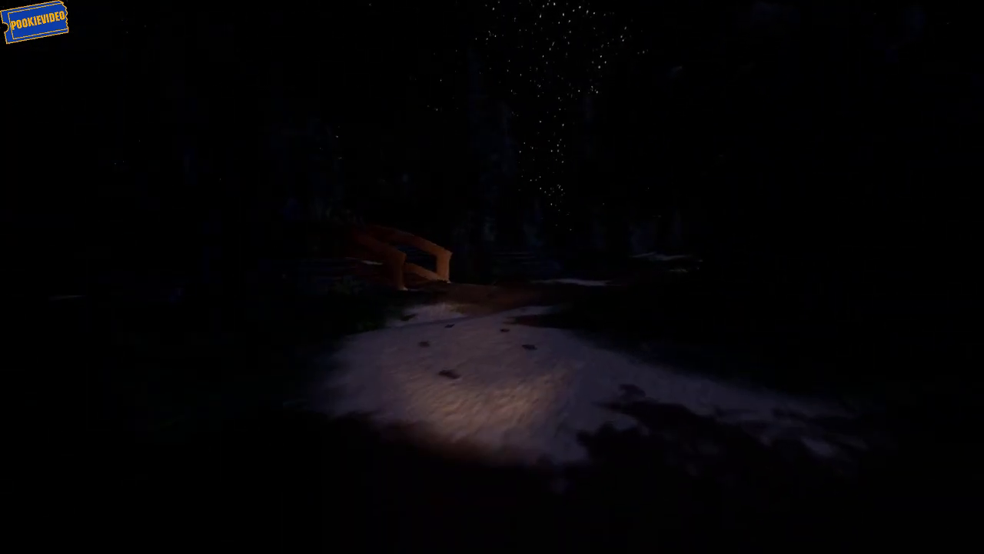
mouse_move(493, 277)
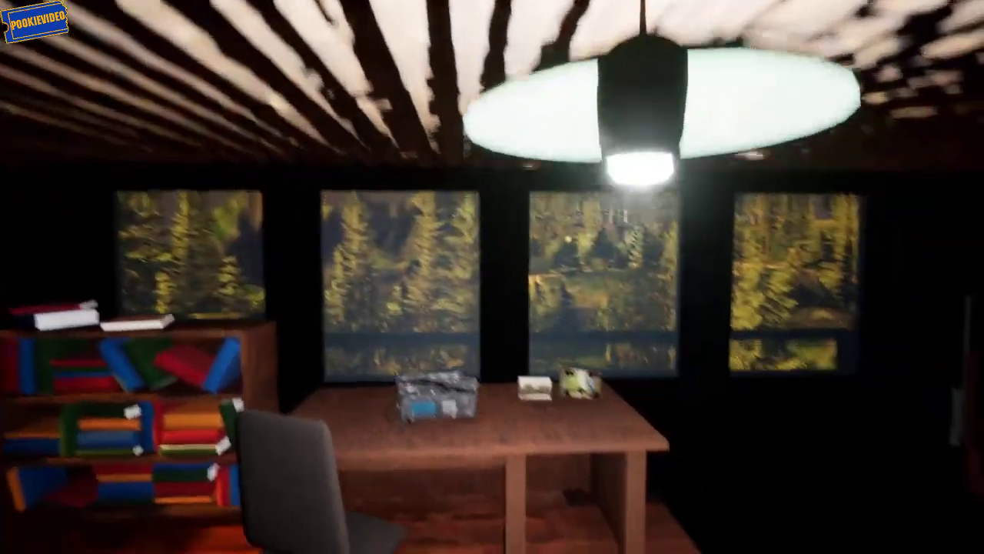
mouse_move(492, 277)
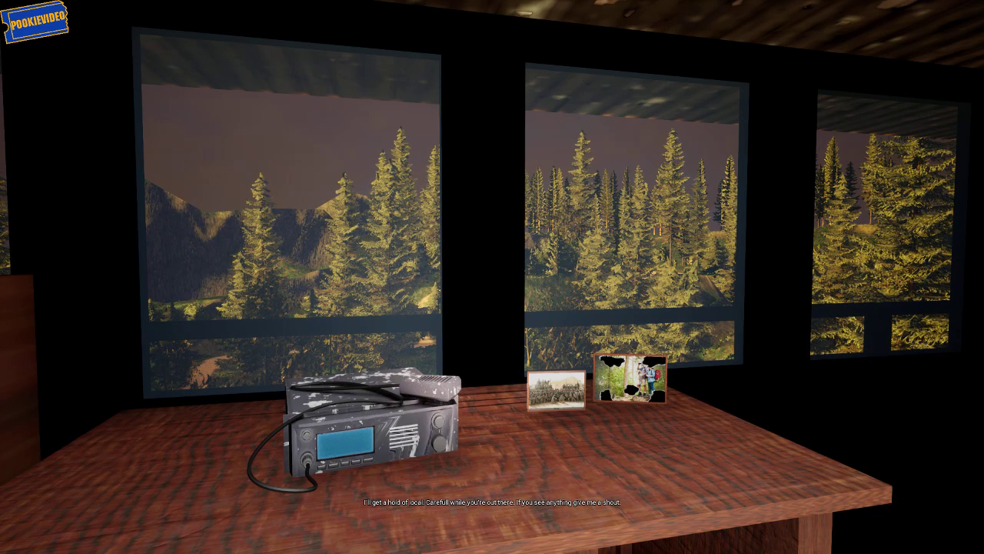
mouse_move(492, 276)
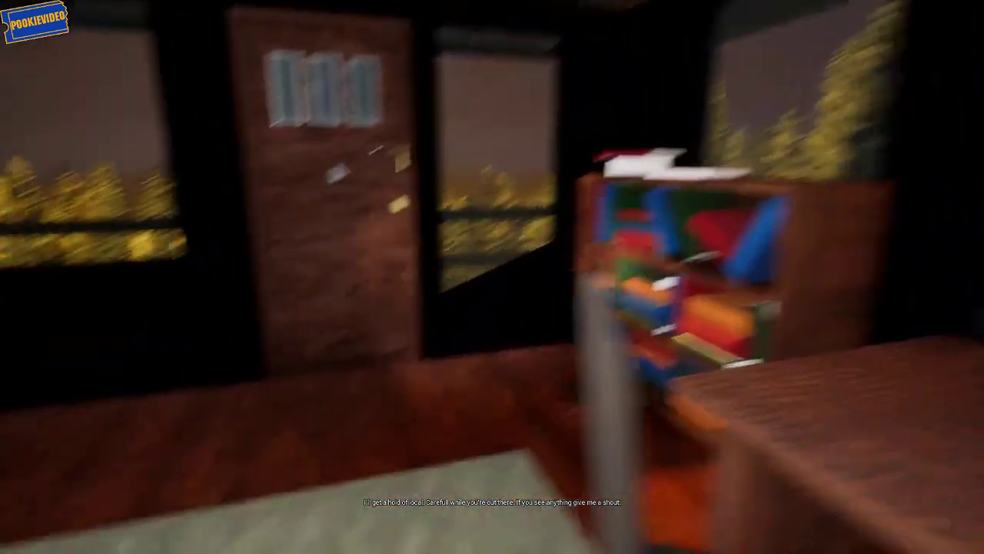
mouse_move(492, 277)
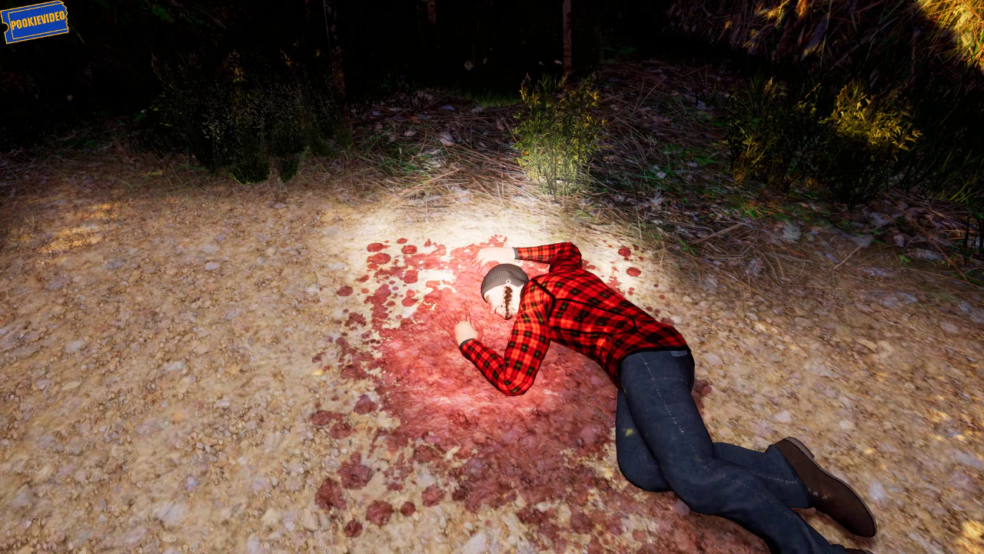
mouse_move(492, 277)
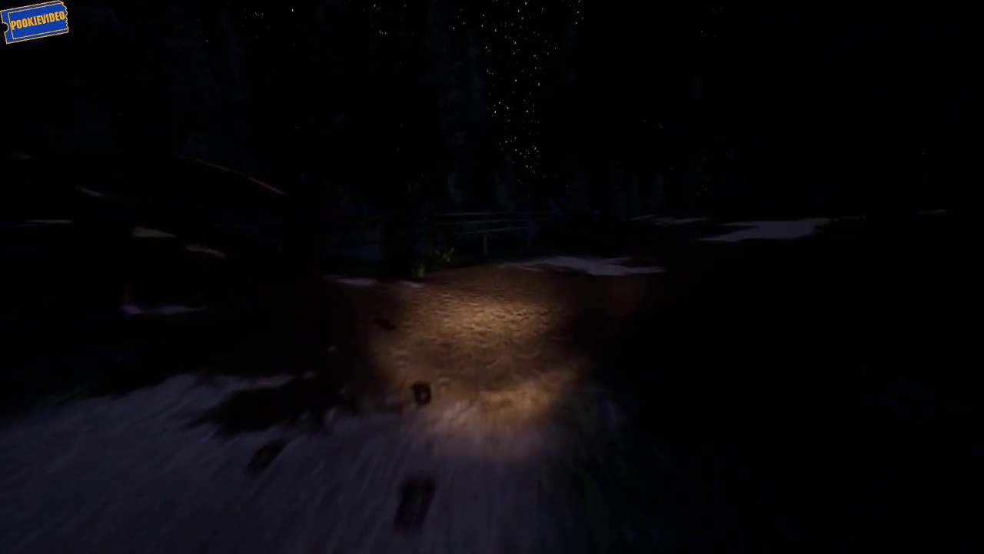
mouse_move(492, 277)
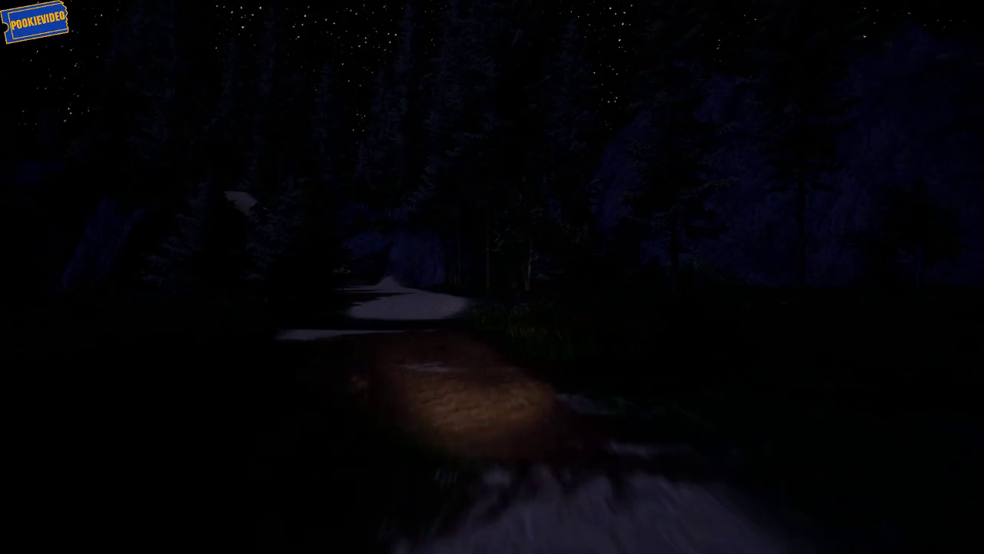
mouse_move(492, 277)
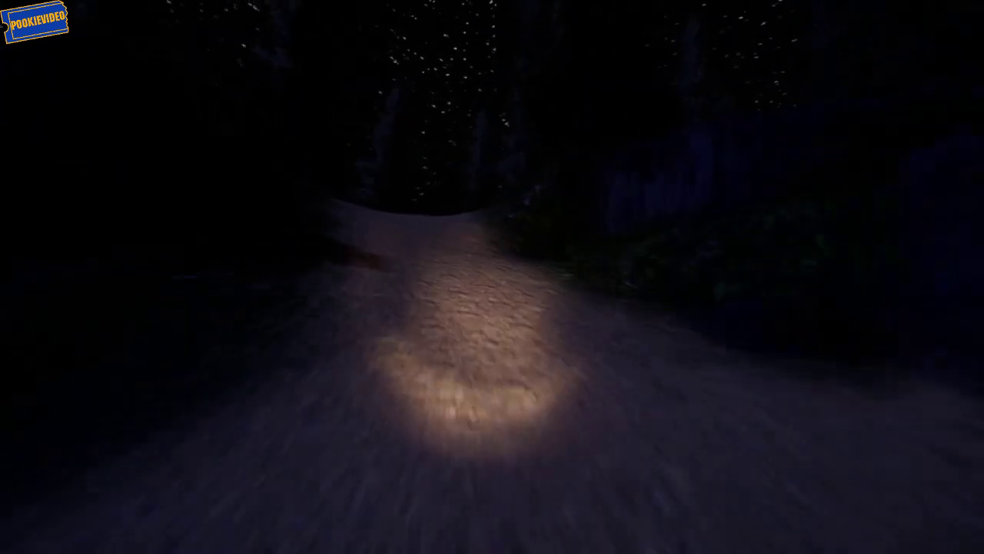
mouse_move(492, 276)
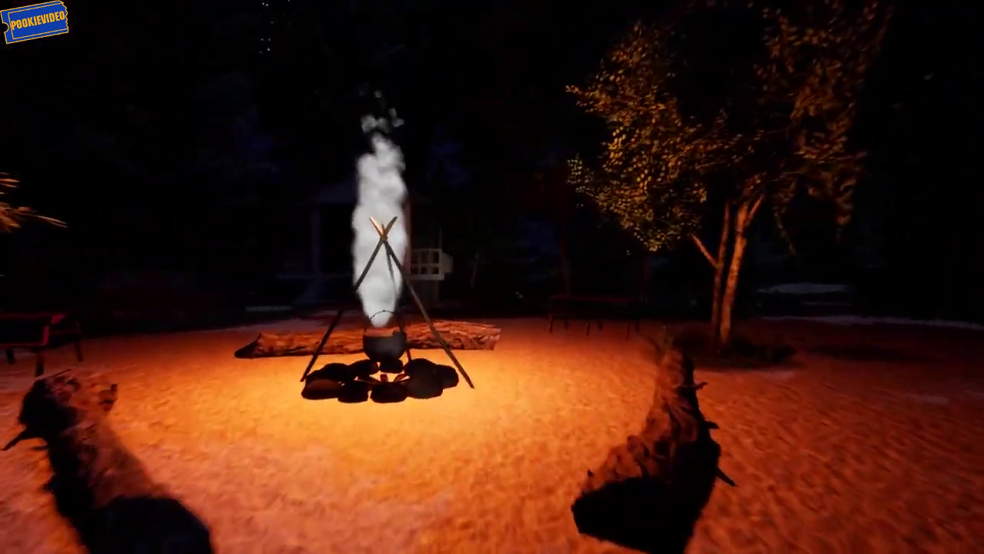
mouse_move(492, 277)
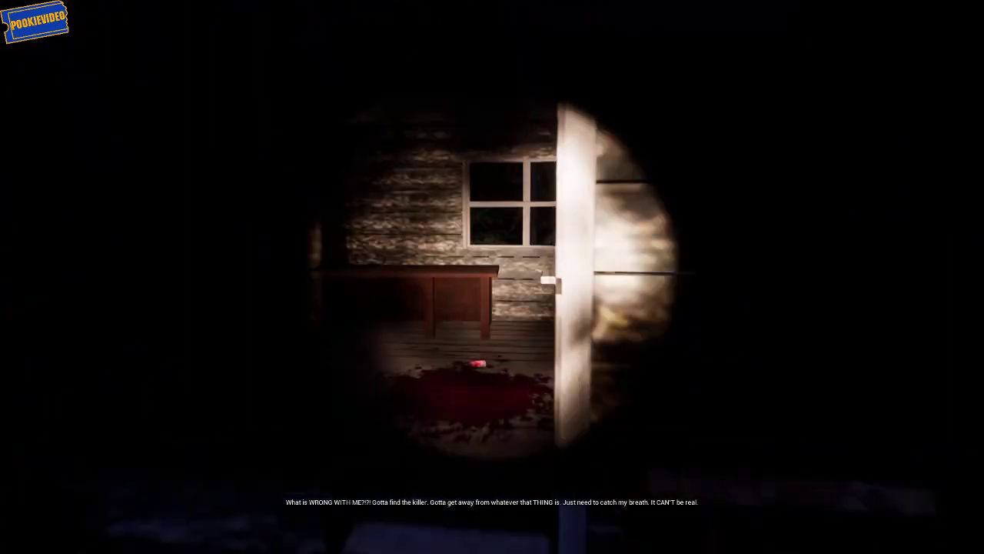
mouse_move(493, 277)
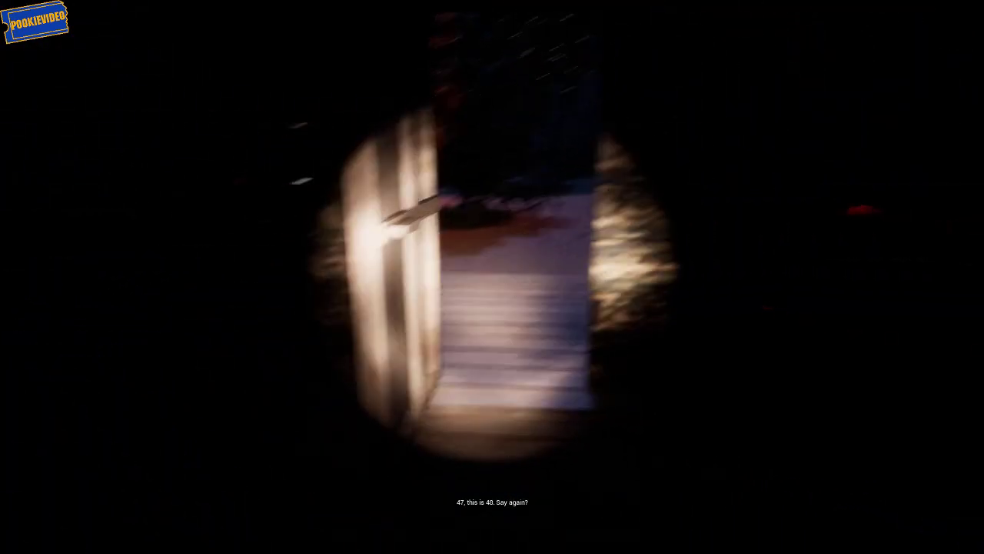
mouse_move(492, 277)
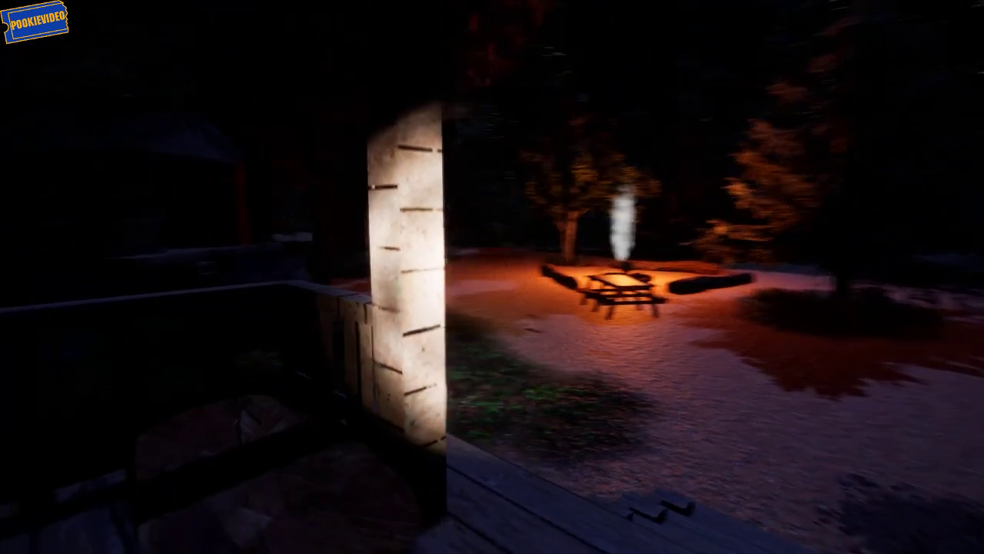
mouse_move(492, 277)
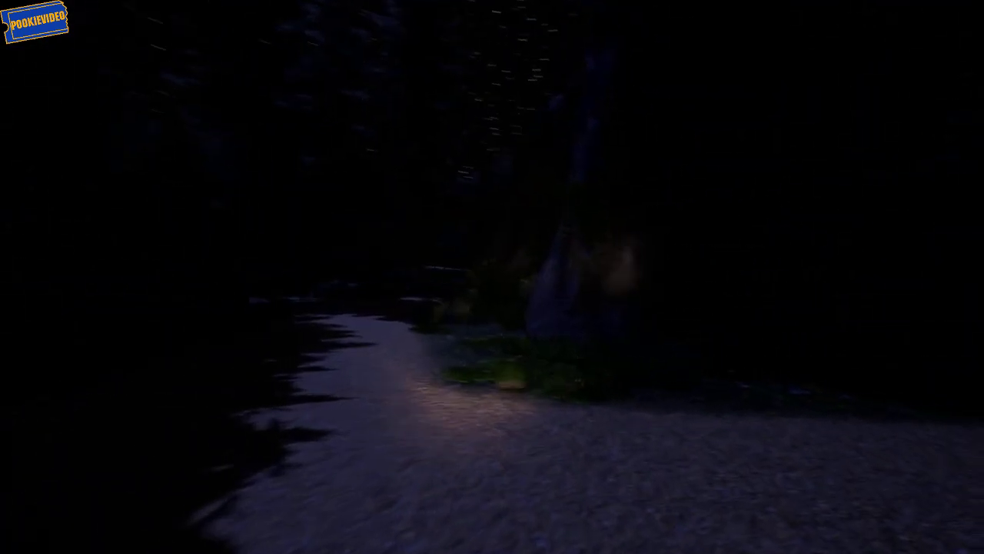
mouse_move(492, 277)
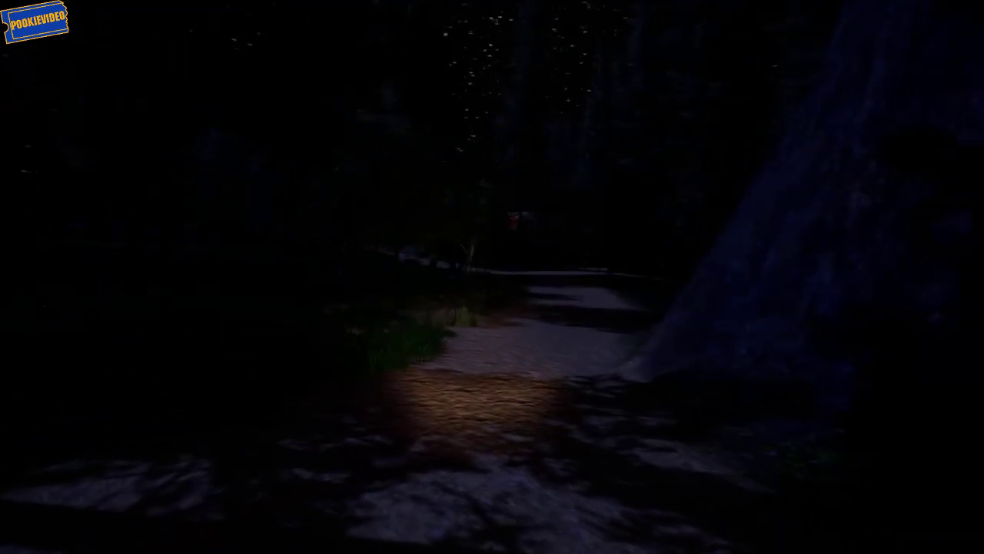
mouse_move(492, 277)
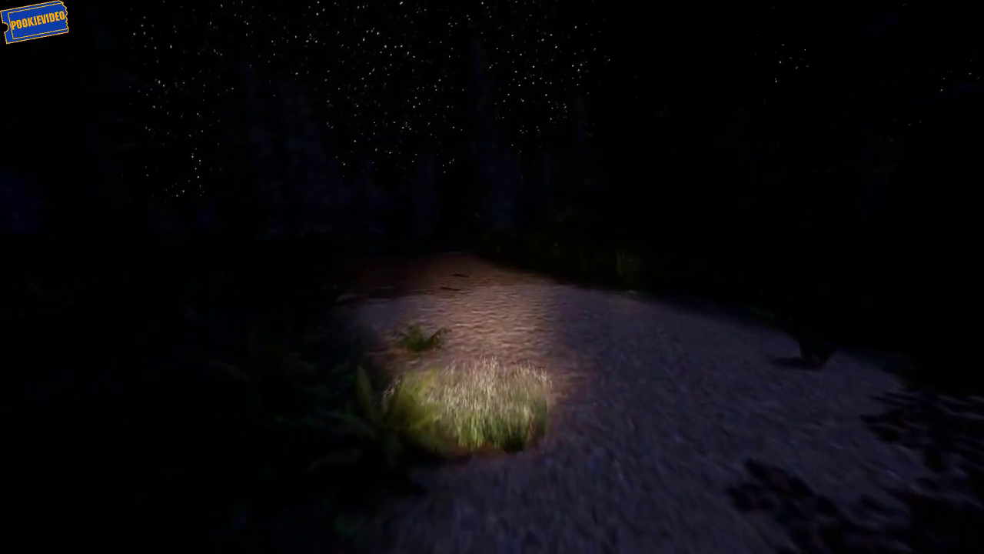
mouse_move(492, 276)
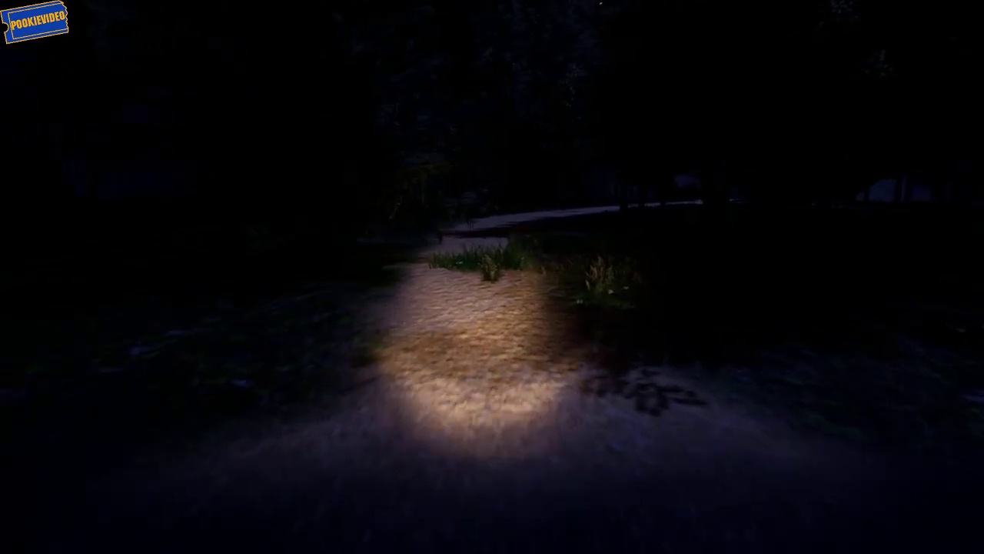
mouse_move(492, 276)
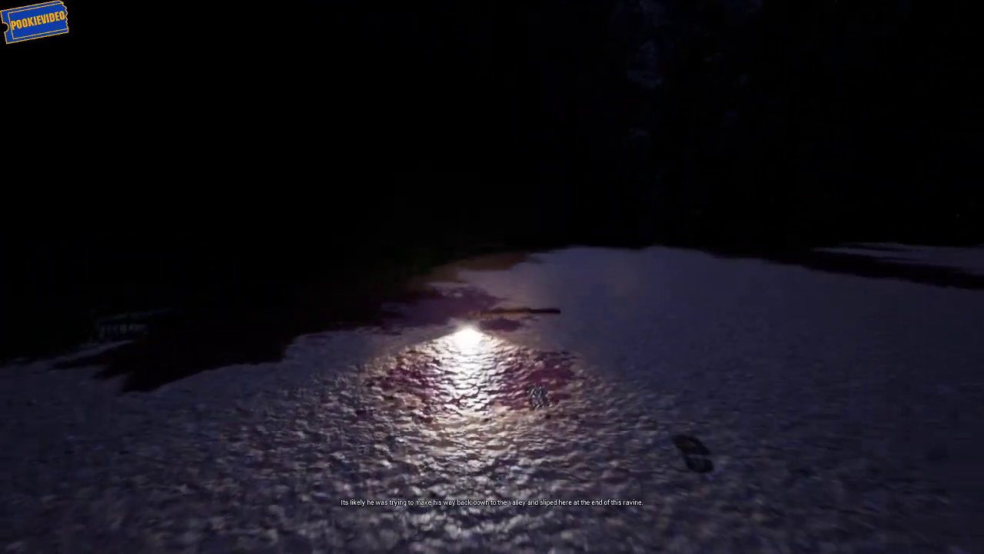
mouse_move(492, 277)
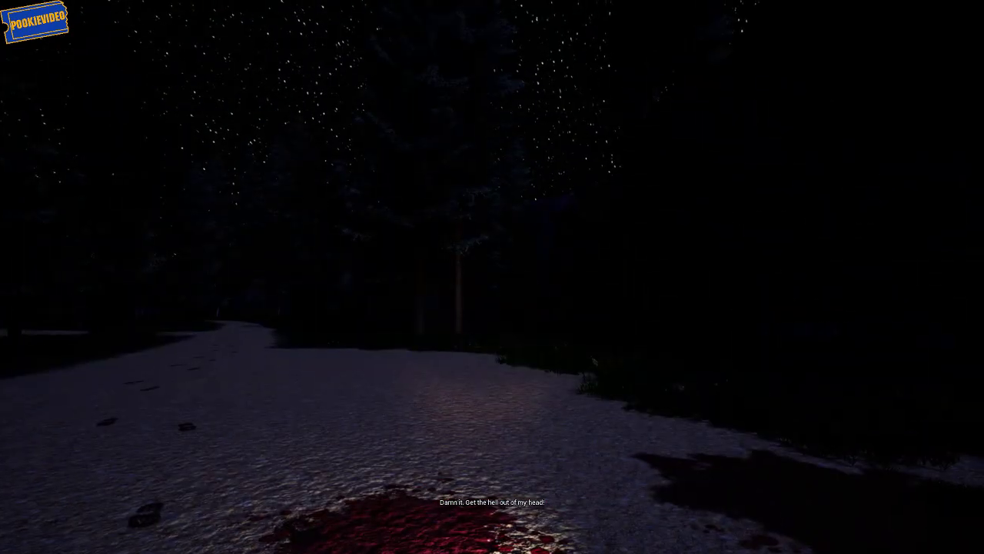
mouse_move(492, 276)
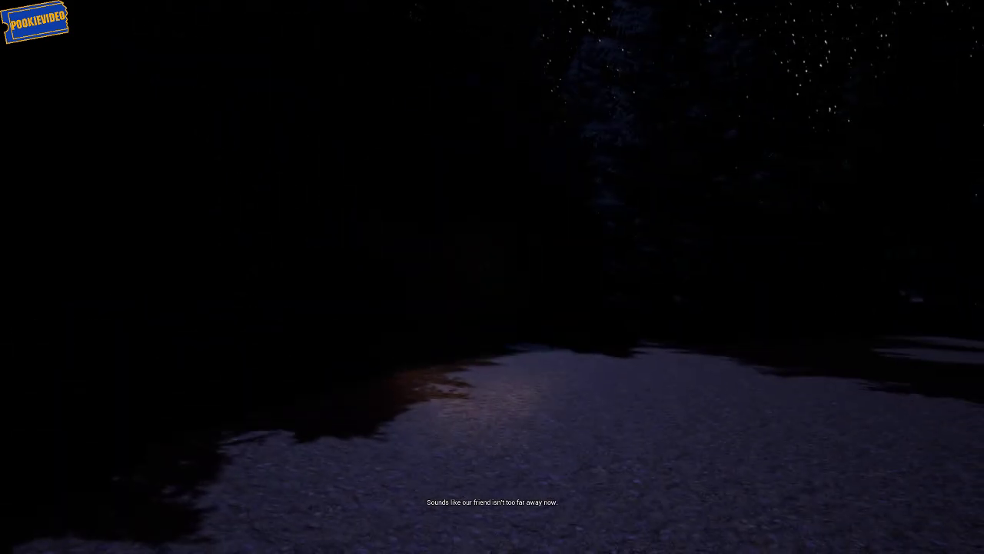
mouse_move(492, 277)
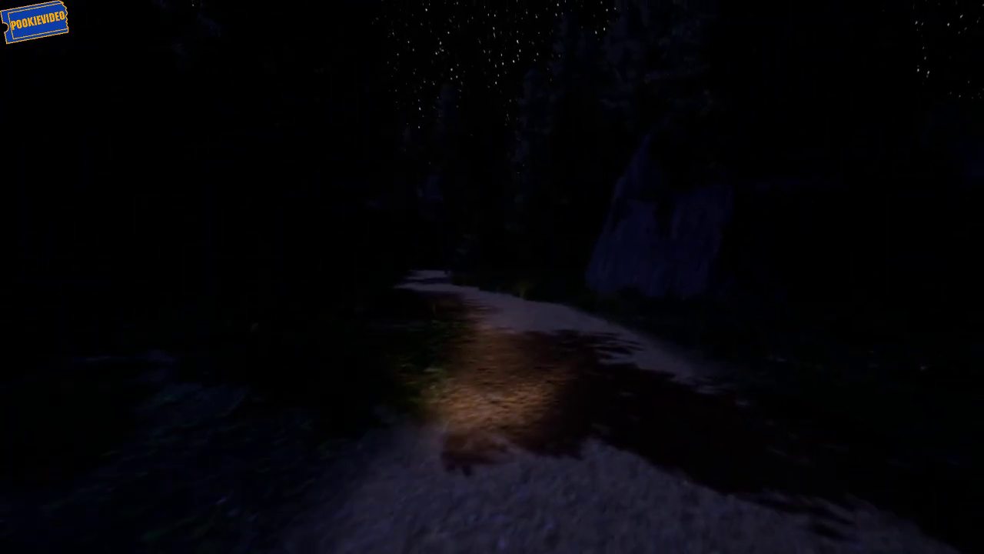
mouse_move(492, 277)
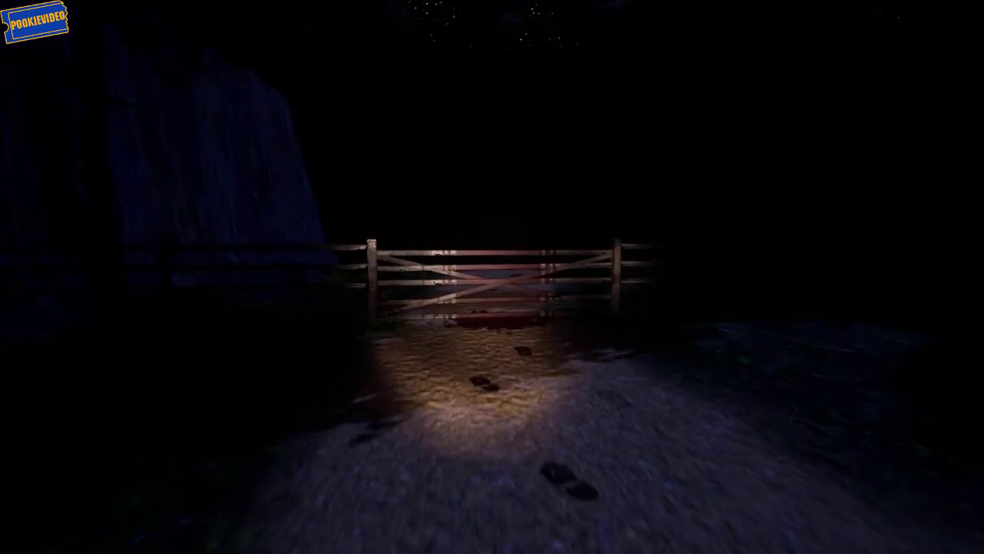
mouse_move(492, 277)
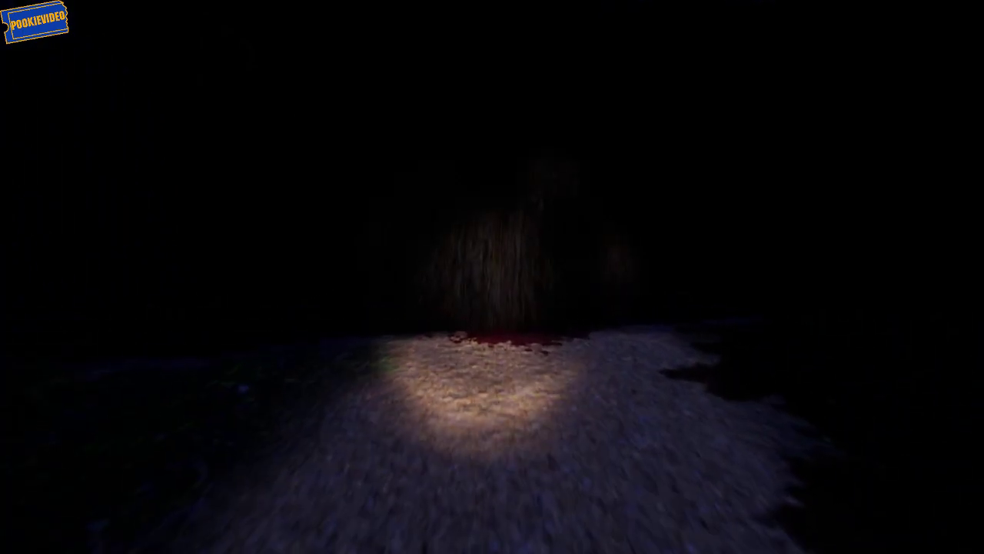